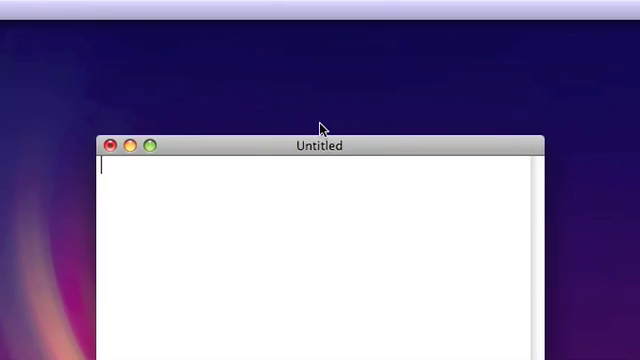
Step: Start int main() declaring int a = 10; and int b = 5;
text(i)
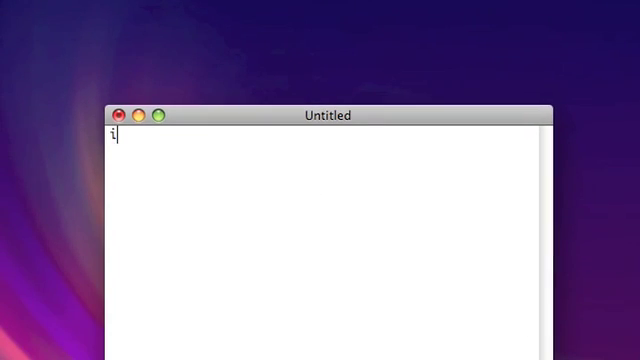
text(nt main())
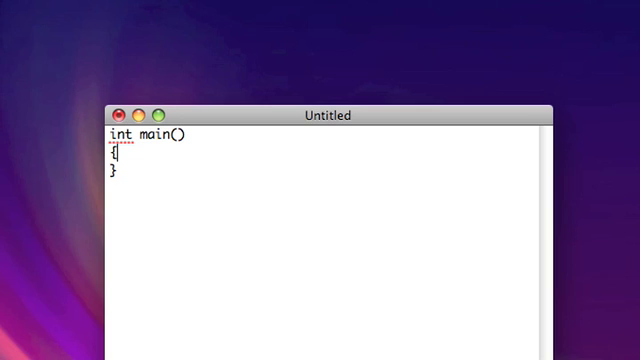
text(int d)
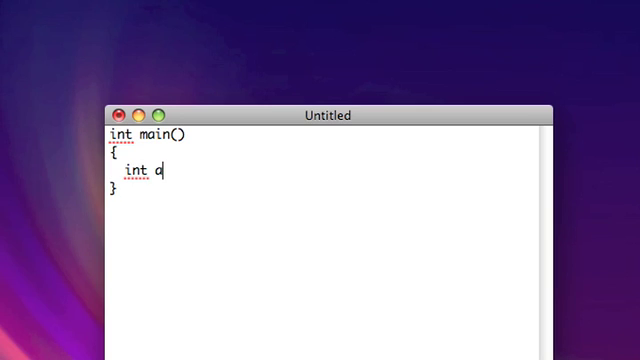
text(= 10;)
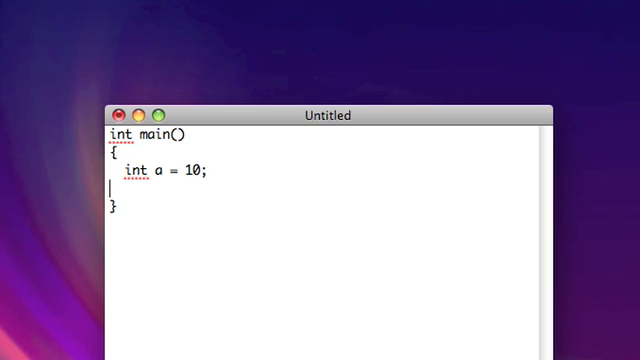
text(int b = 5;)
text(int c)
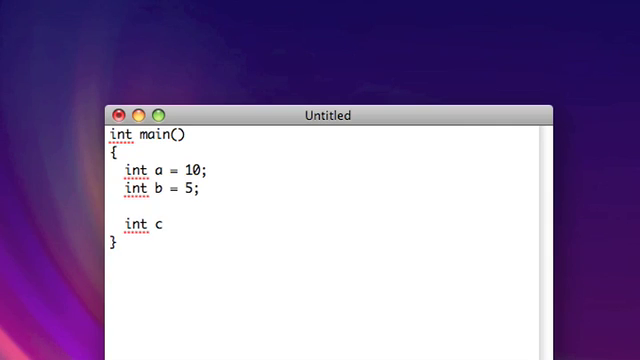
Step: Add int c = a + b; and a cout << c << endl; line
text(;)
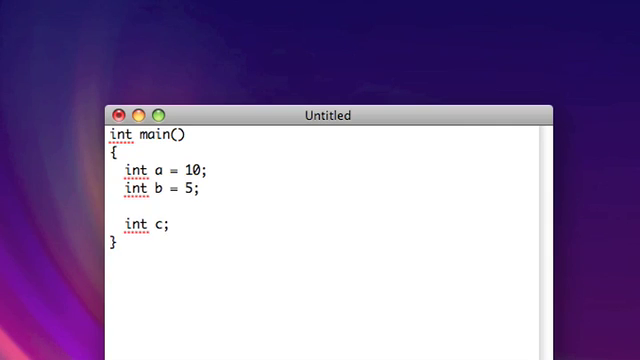
text(= a)
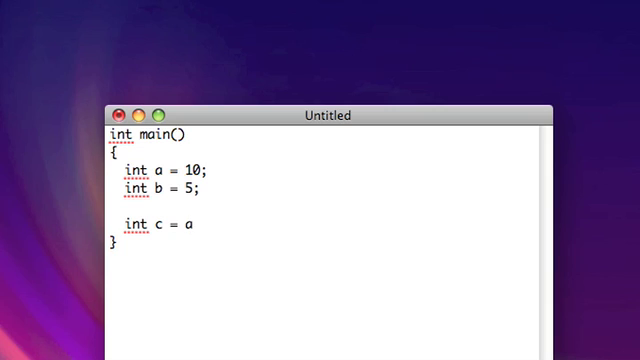
text(+ b;)
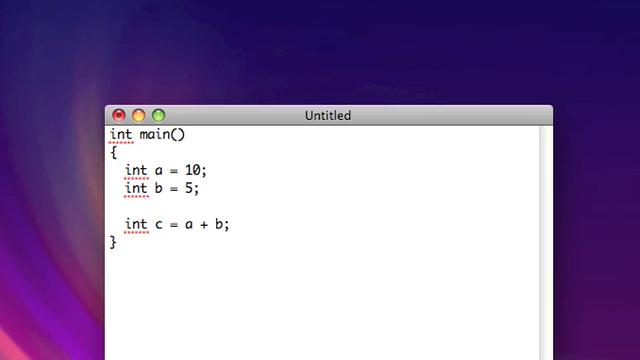
click(217, 224)
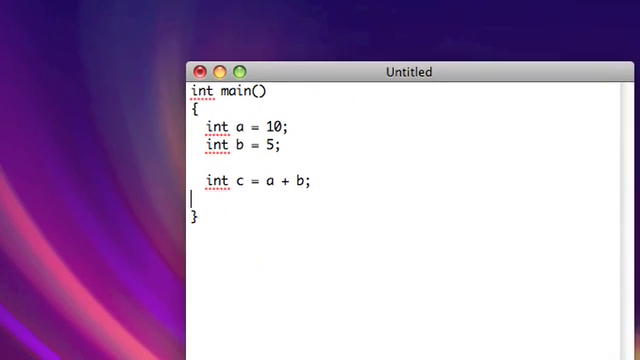
text(cout << c << endl;)
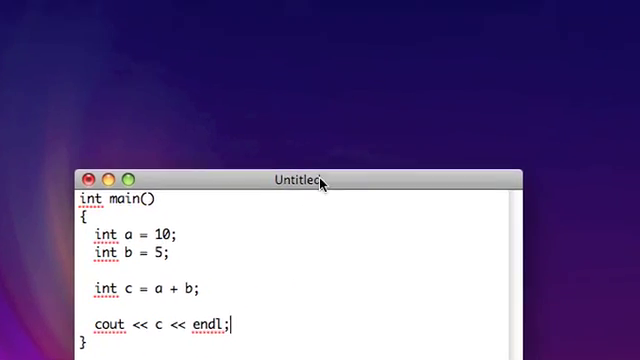
Step: Save the program as demo.cpp in the Desktop folder
key(cmd+s)
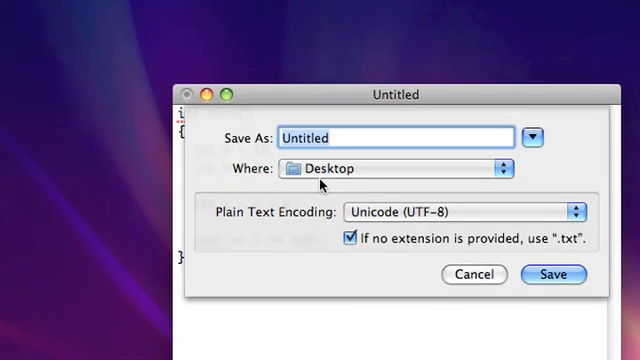
click(552, 275)
text(g++ -o dem)
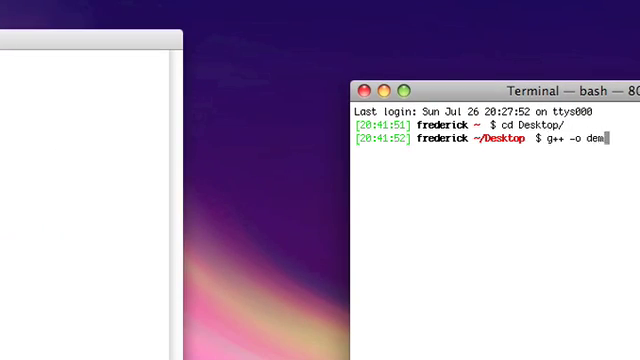
Step: Compile demo.cpp with g++, hit undeclared cout/endl errors, and add #include <iostream>
key(Return)
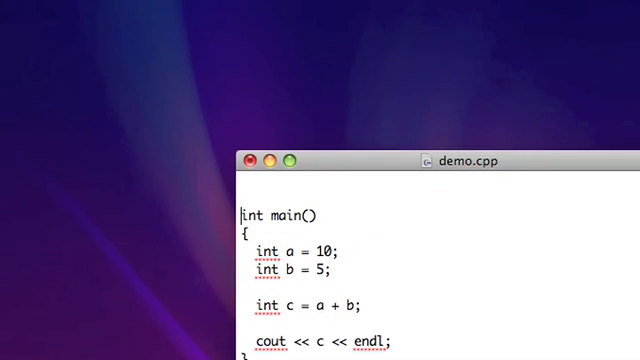
text(#include <ios)
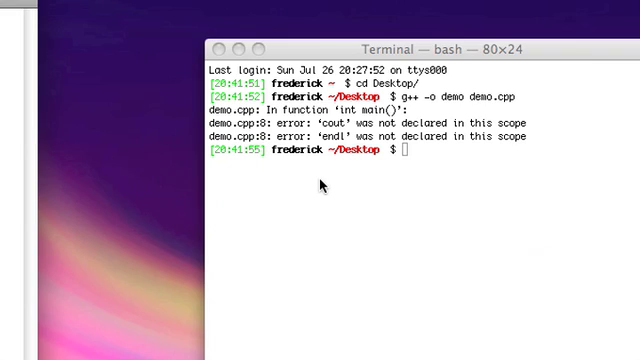
text(./demo)
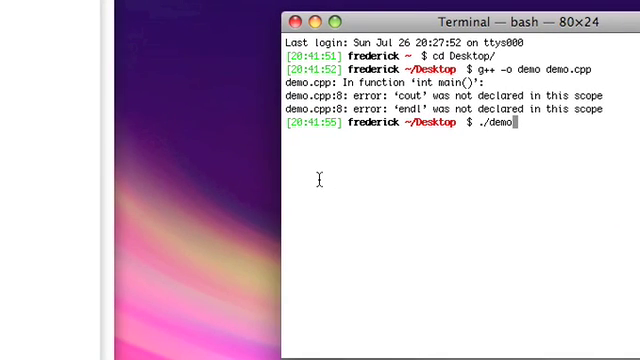
Step: Run ./demo and recompile with g++ -o demo demo.cpp, printing 15, 5, 50 and 2
key(Return)
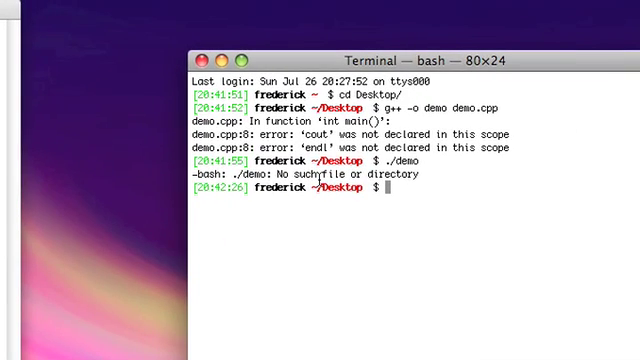
text(g++ -o demo demo.cpp)
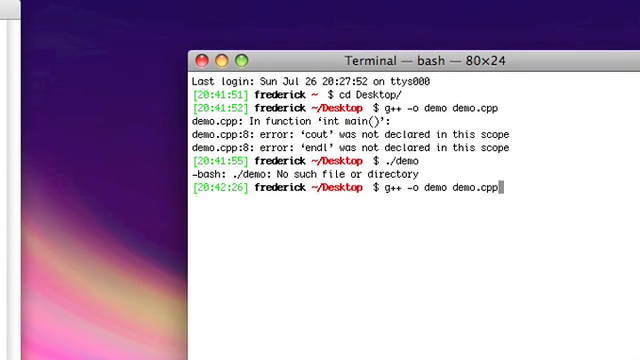
key(Return)
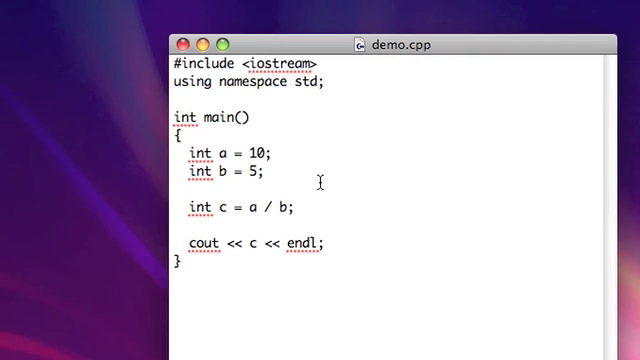
text(%)
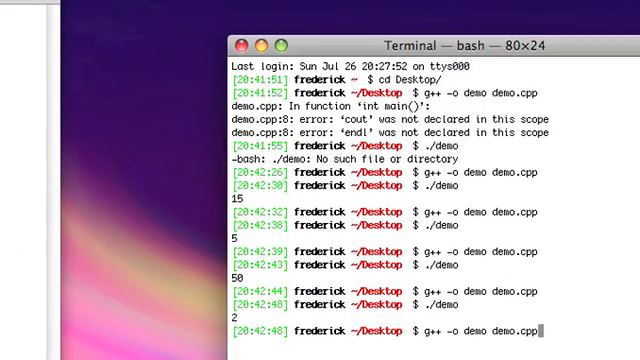
Step: Recompile, then change int b to 3 and delete the int c = a / b; line
key(Return)
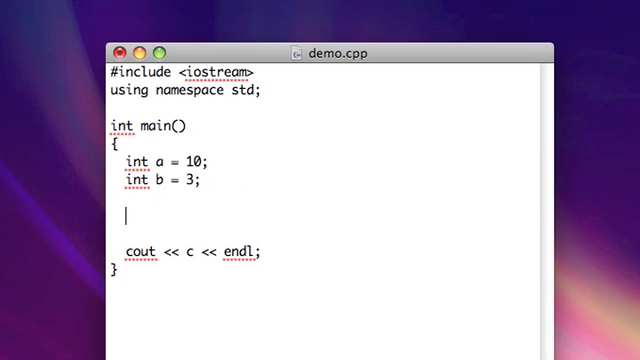
Step: Write a += 8; commented '// same as a = a + 8', then change it to a *= 8
text(a)
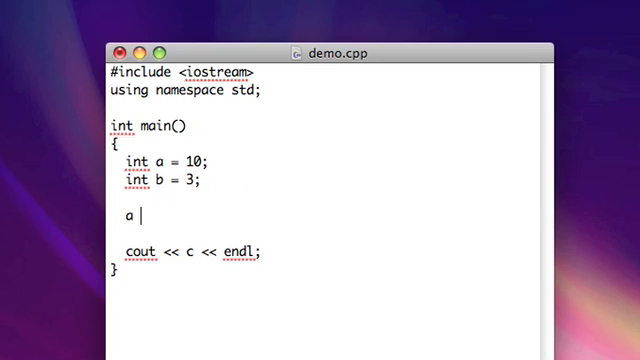
text(= a + 8;)
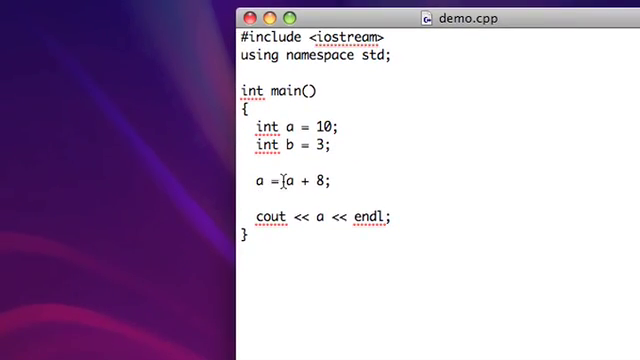
double_click(283, 184)
text(a +=)
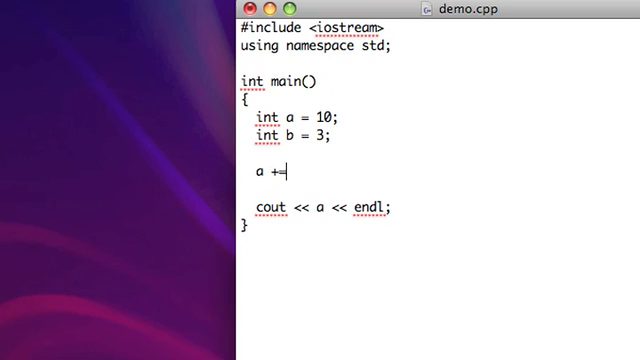
text(8; //so)
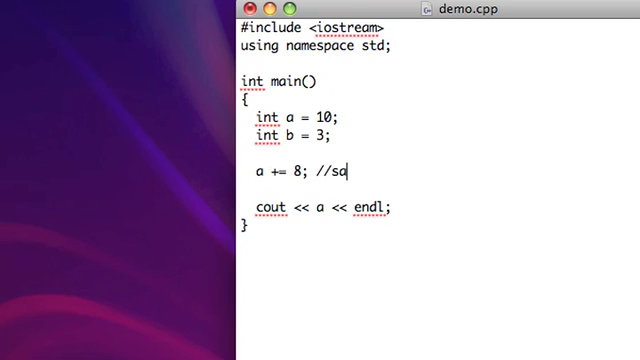
text(ame as a = a + 8)
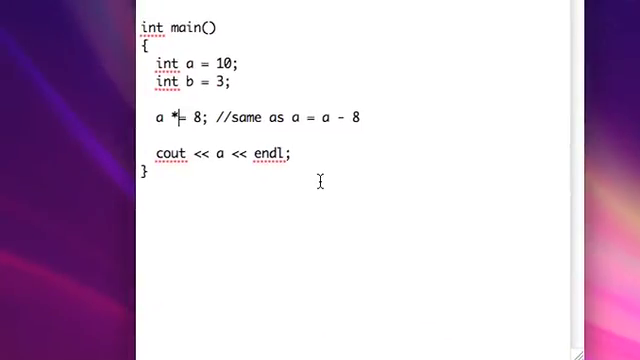
scroll(up, 3)
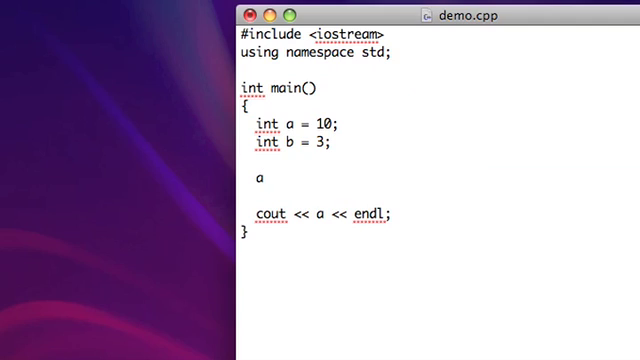
Step: Show a++; with comments 'same as a = a + 1' and 'same as a += 1', ending on a += 1;
text(++:)
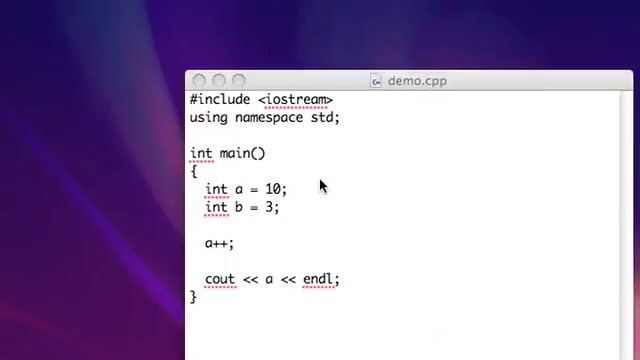
text(//same)
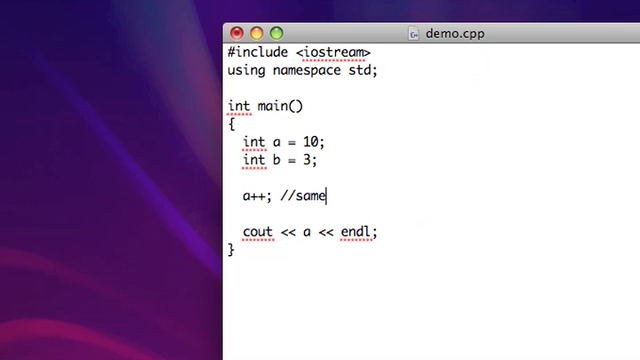
text(as a = a + 1)
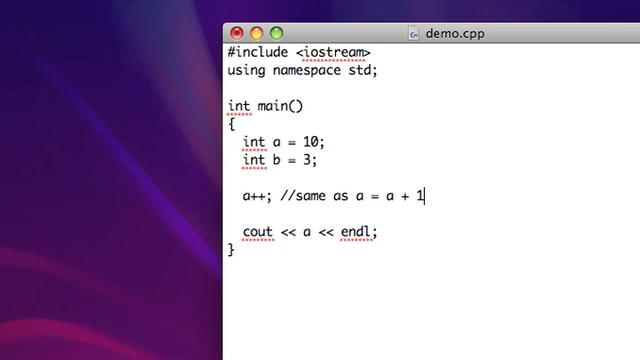
text(same as a +)
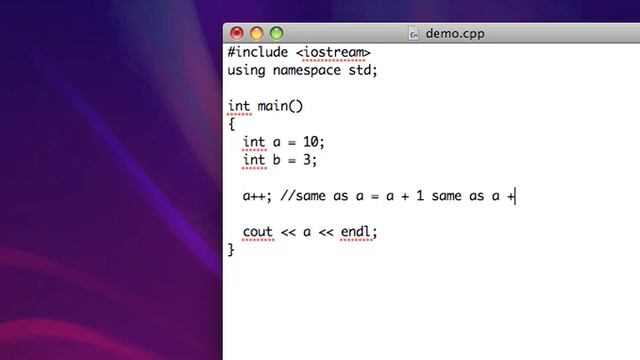
text(= 1)
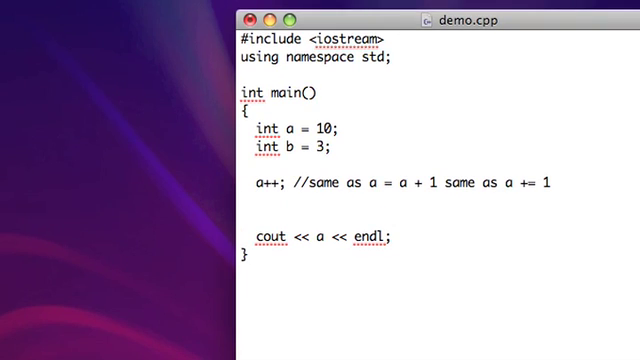
text(++a;)
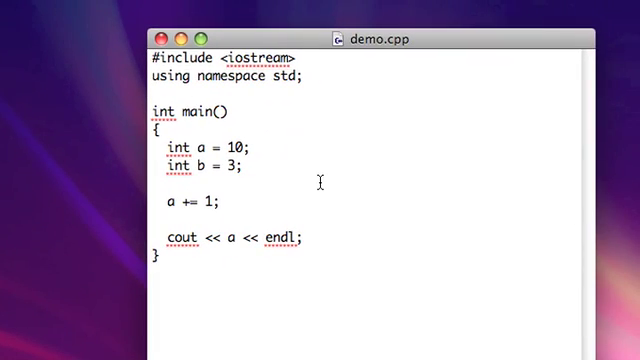
Step: Select and delete every integer statement between main's braces
click(205, 203)
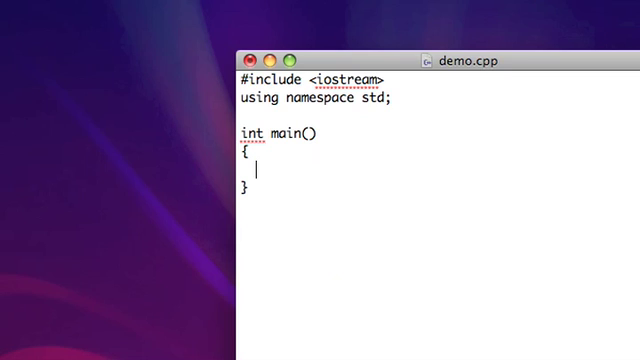
Step: Declare float a = 5.6; and float pi = 3.14; inside main
text(float)
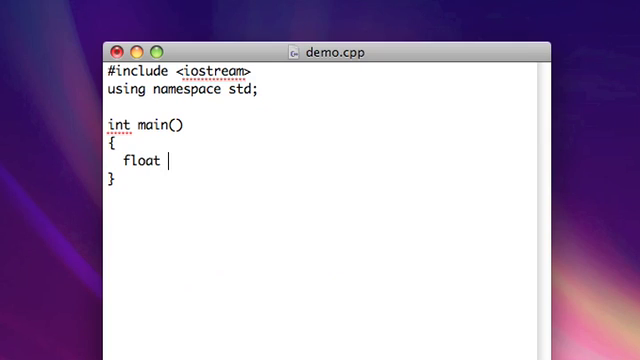
text(a =)
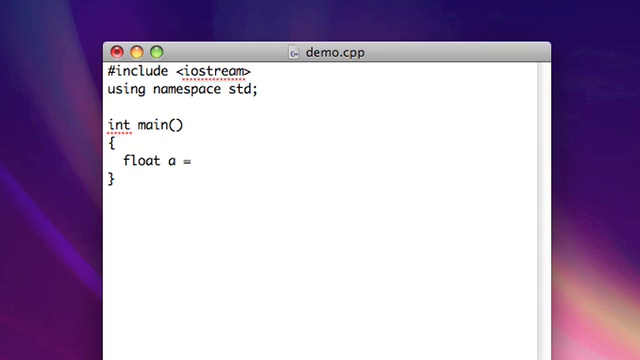
text(5.6;)
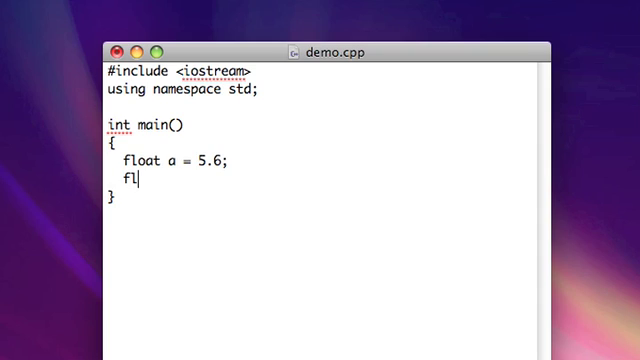
text(oat pi = 3.1)
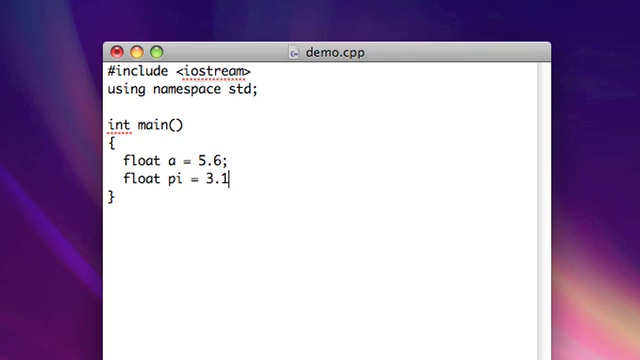
text(4;)
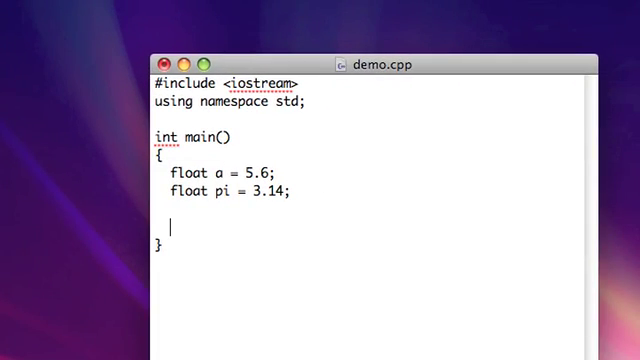
Step: Try float c = a*pi and a *= pi; statements, then delete them
text(float c =)
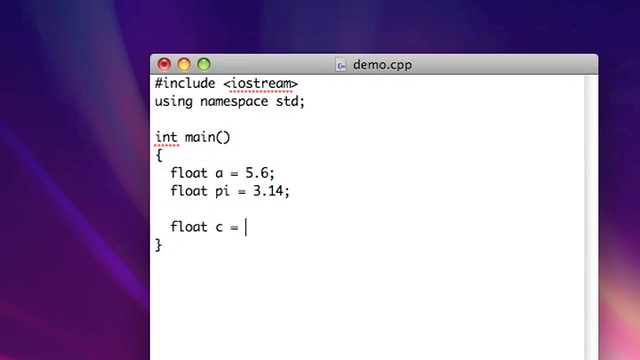
text(a*pi)
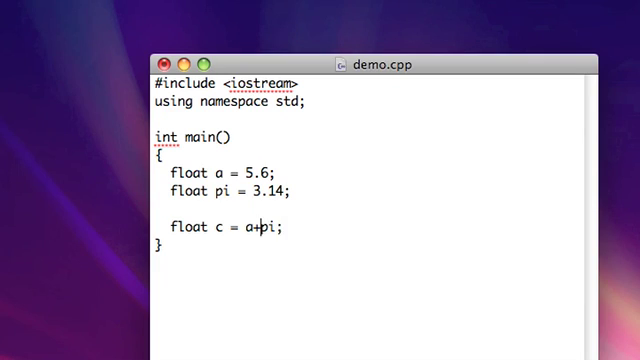
text(-)
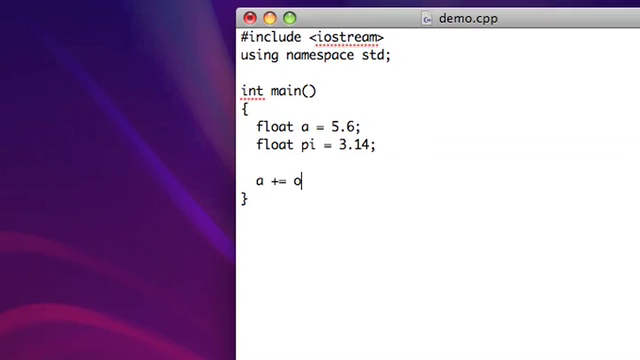
text(*= pi;)
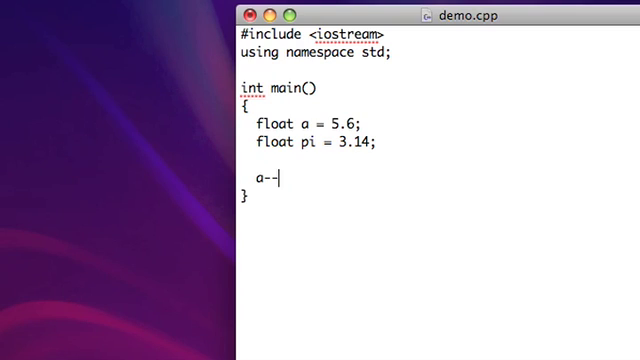
text(;)
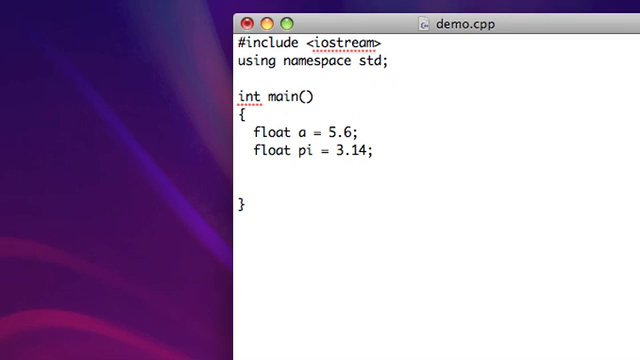
Step: Add float d = a / pi; and cout << d << endl; to main
text(a / pi;)
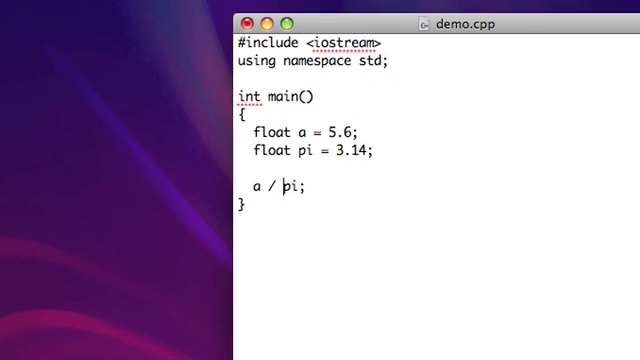
text(float d =)
text(cout << d << endl;)
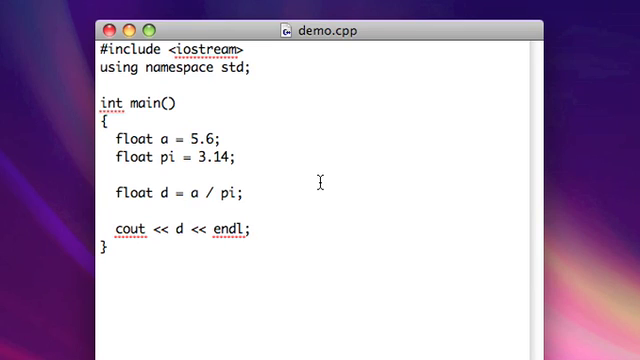
click(250, 230)
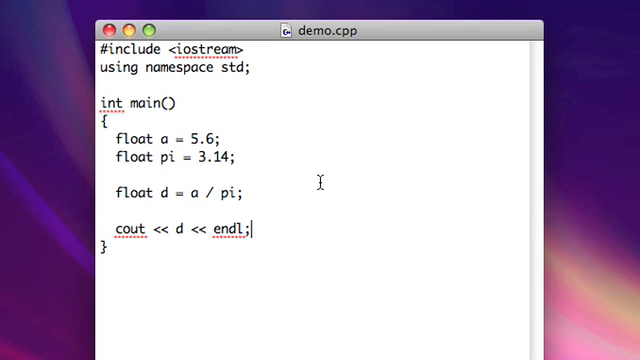